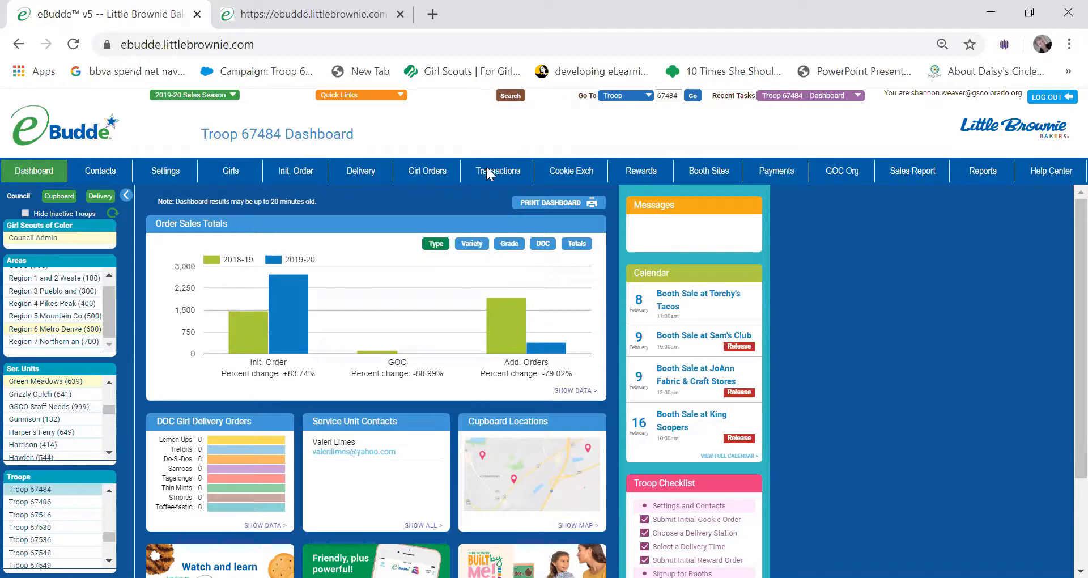
- Show Troop 67484's package transactions with receipts and per-variety cookie counts
left_click(497, 171)
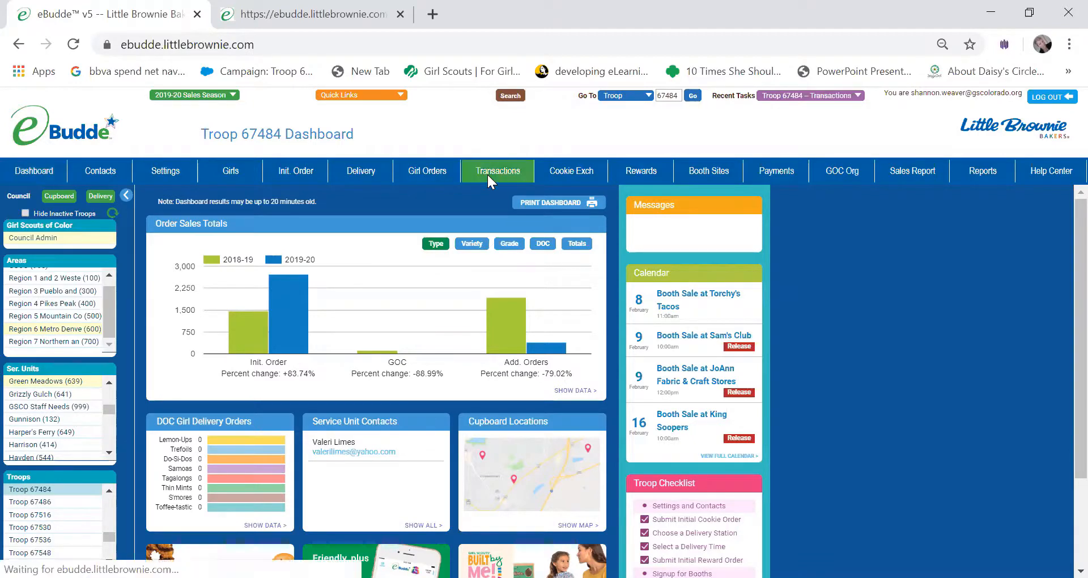
left_click(497, 171)
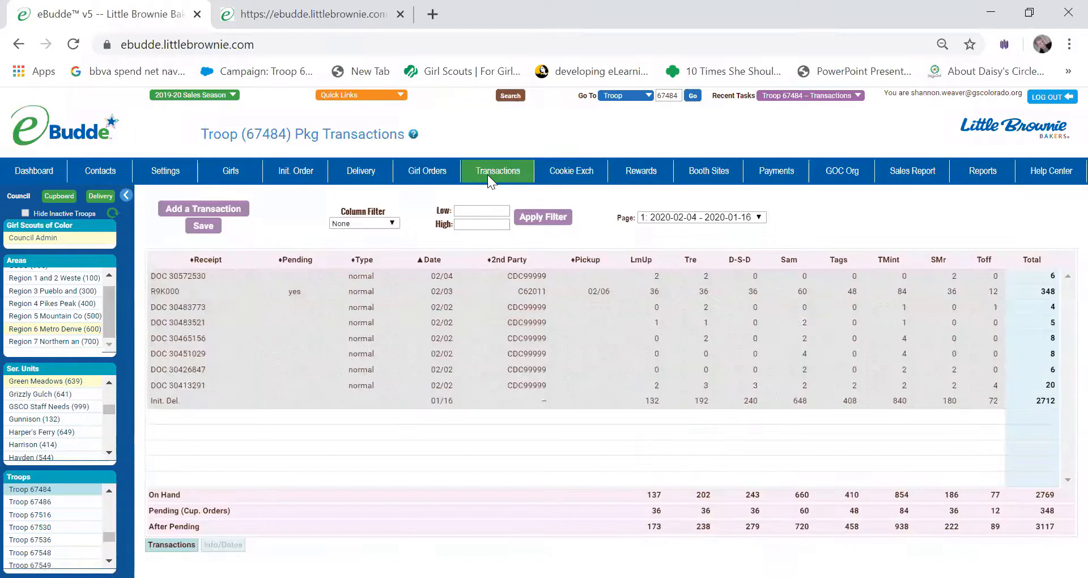
mouse_move(35, 180)
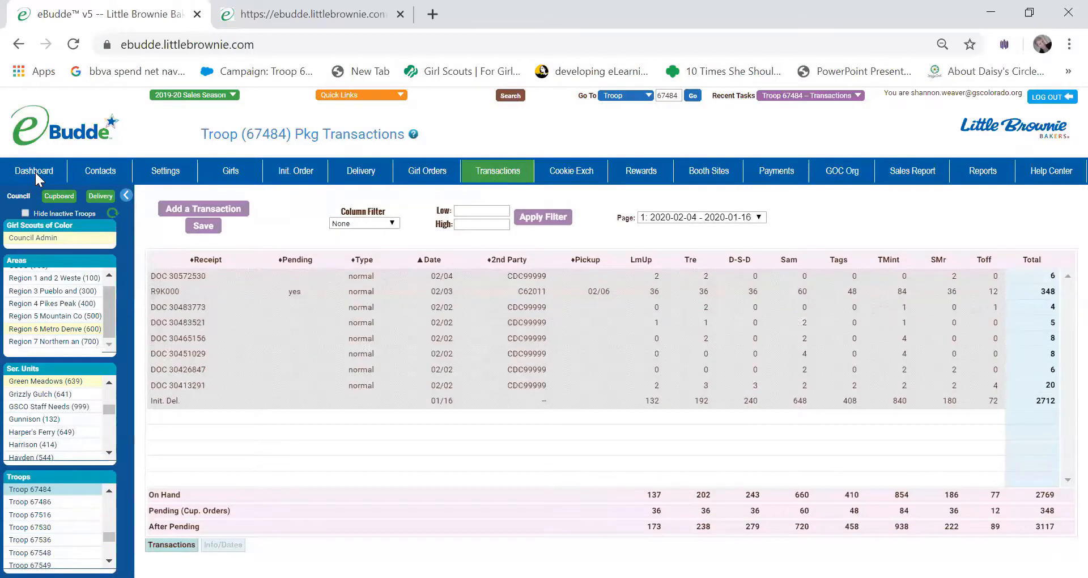
- Go back to Troop 67484's dashboard with sales totals and booth calendar
left_click(34, 171)
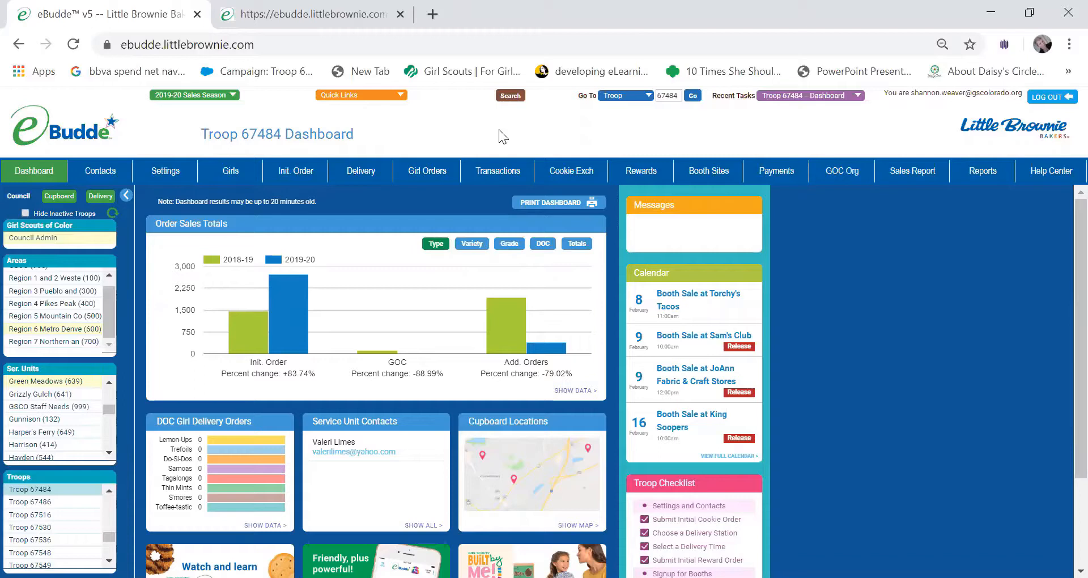
mouse_move(772, 168)
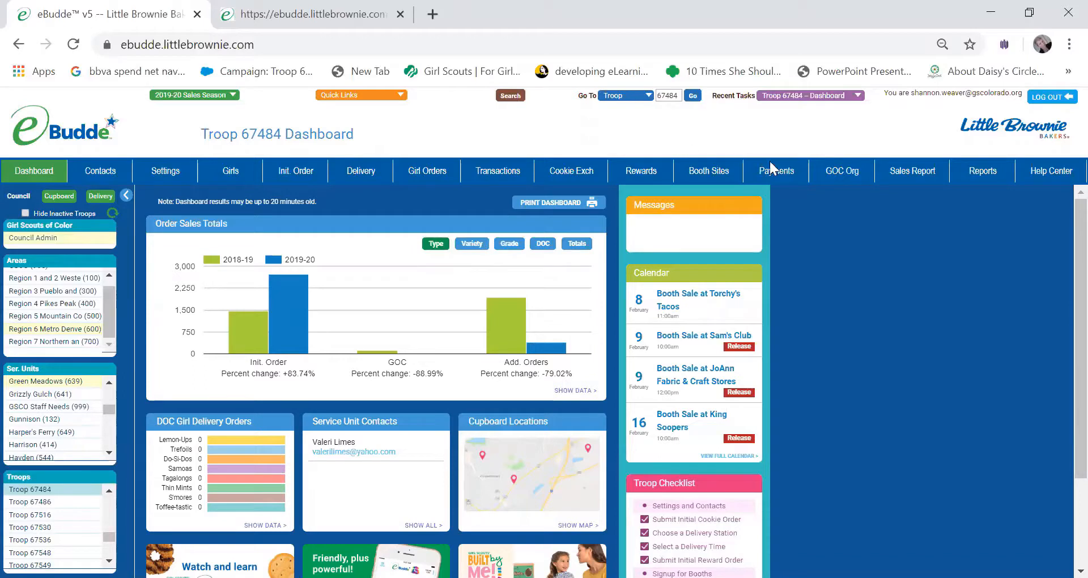
mouse_move(779, 385)
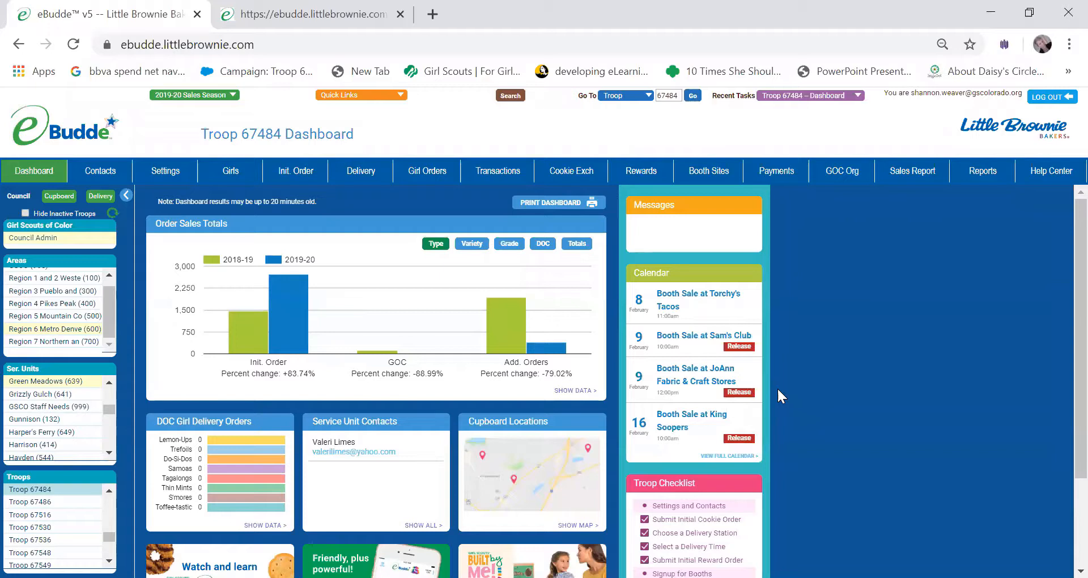
mouse_move(392, 202)
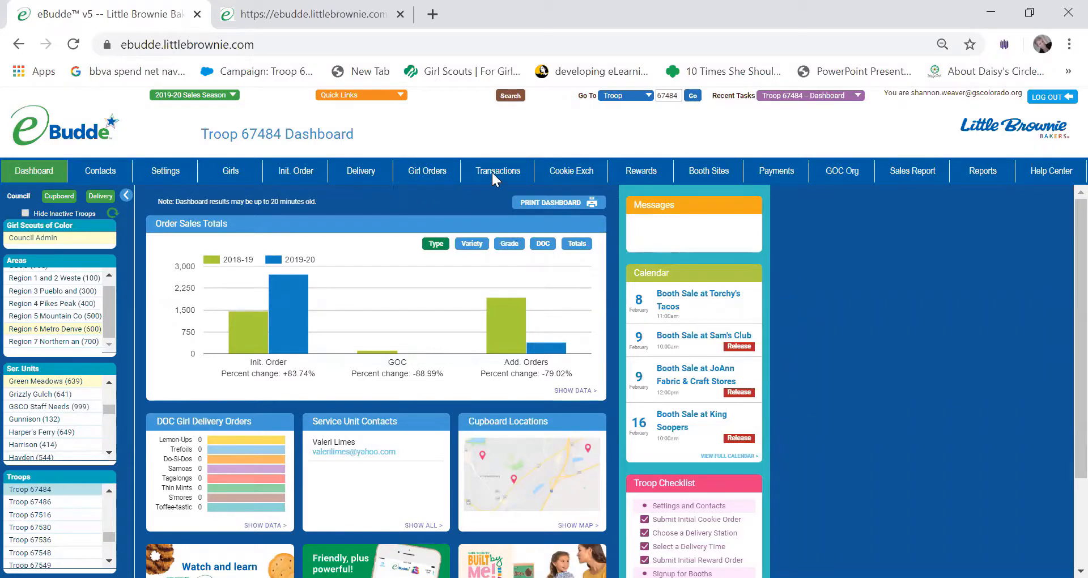
- Add a new cookie transaction with Cupboard as the 2nd party and review product movement choices
left_click(496, 171)
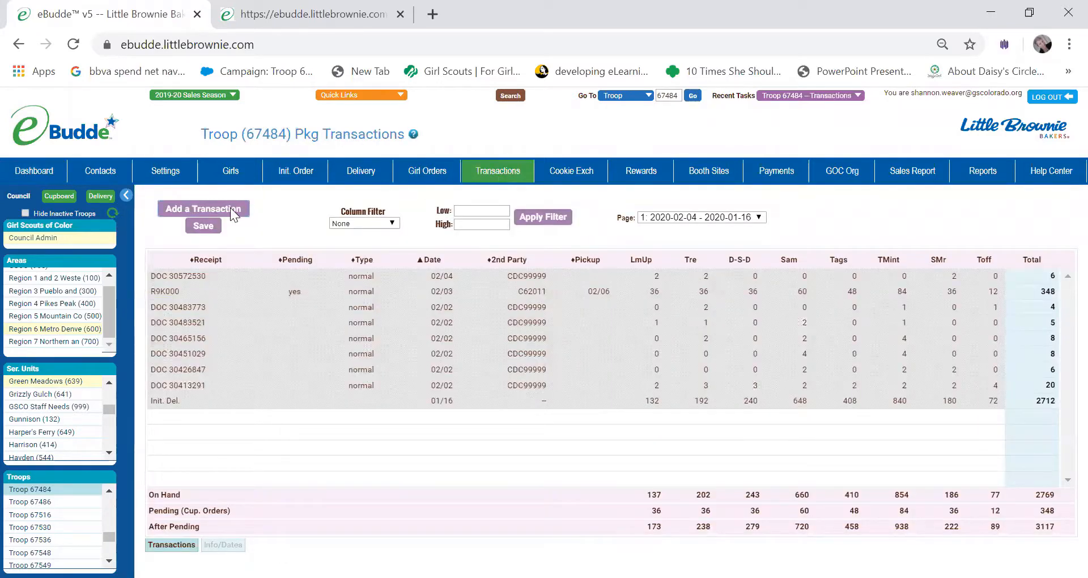
left_click(203, 209)
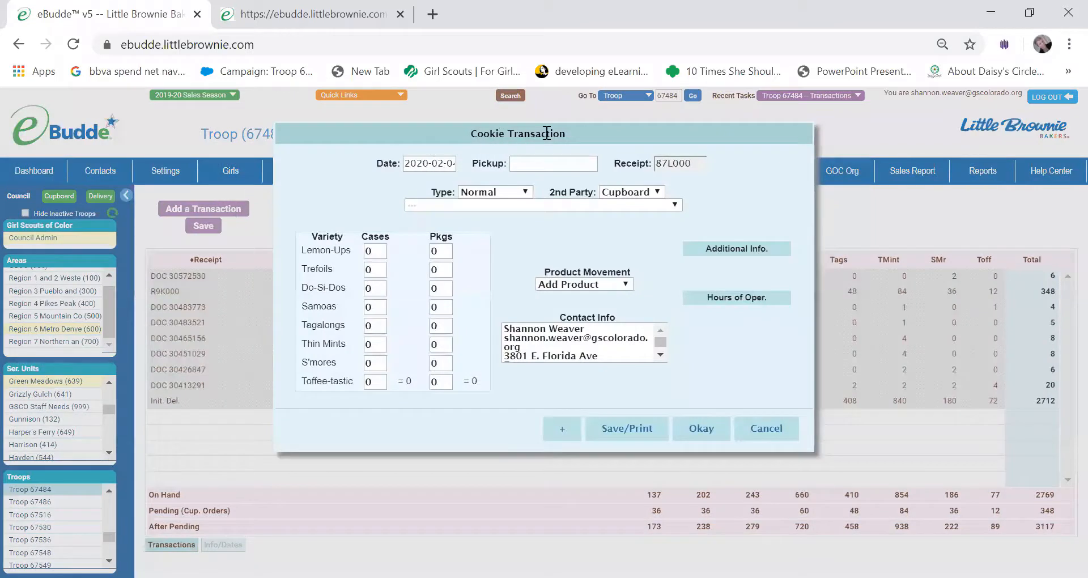
mouse_move(619, 143)
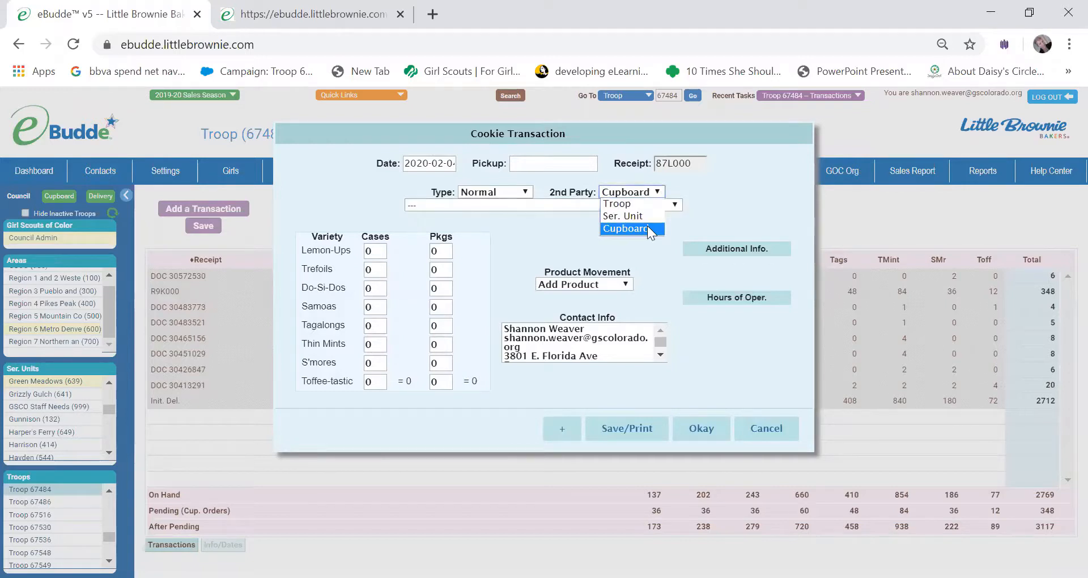
left_click(627, 228)
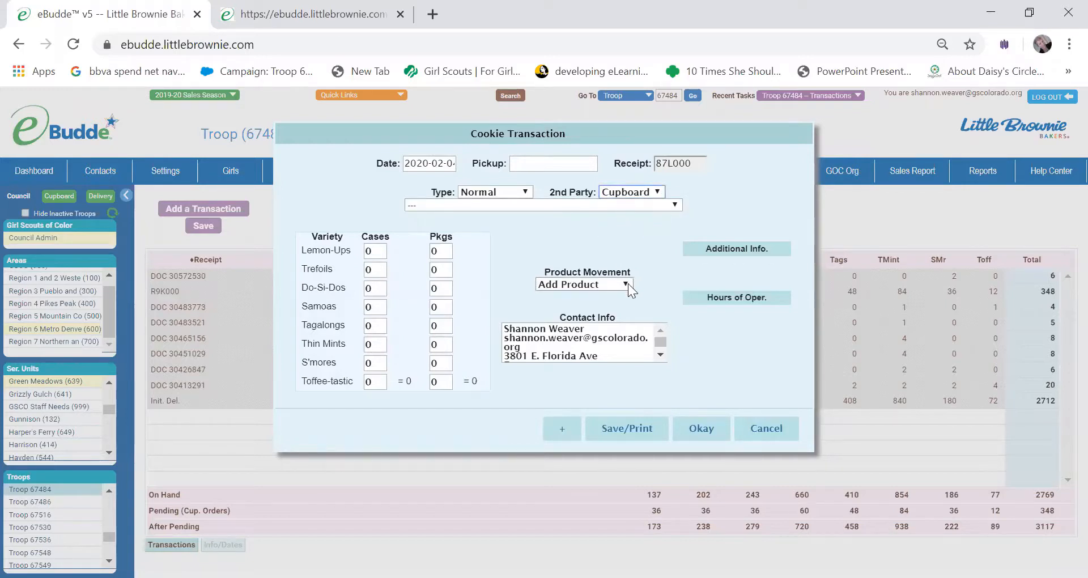
left_click(582, 284)
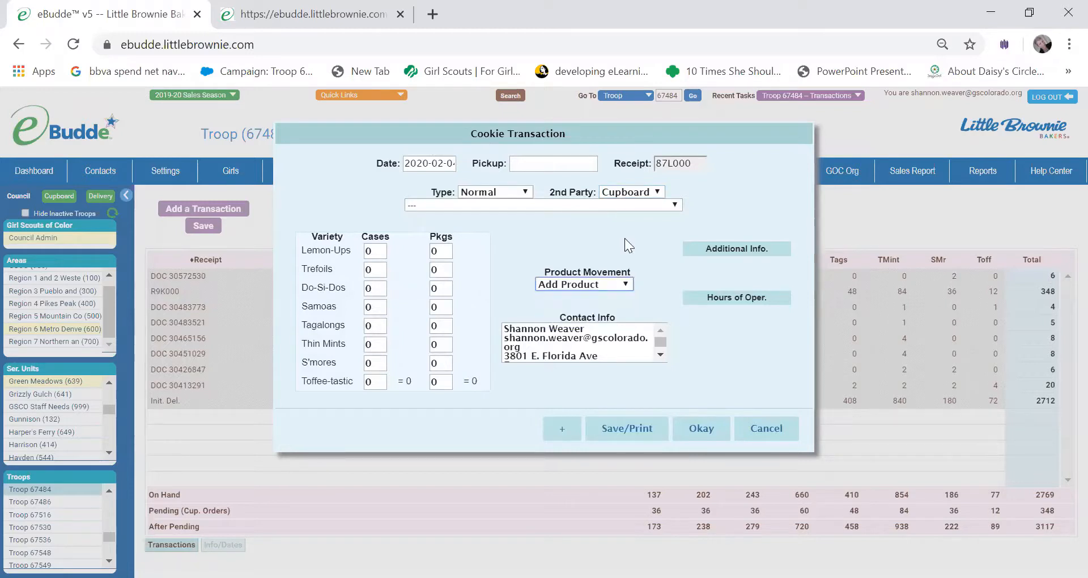
mouse_move(763, 207)
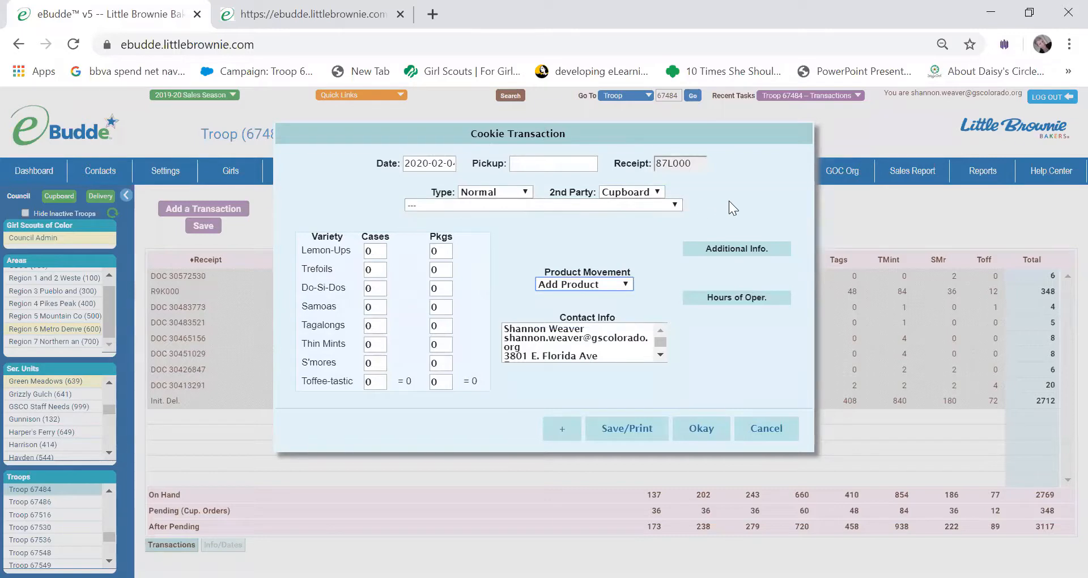
left_click(542, 205)
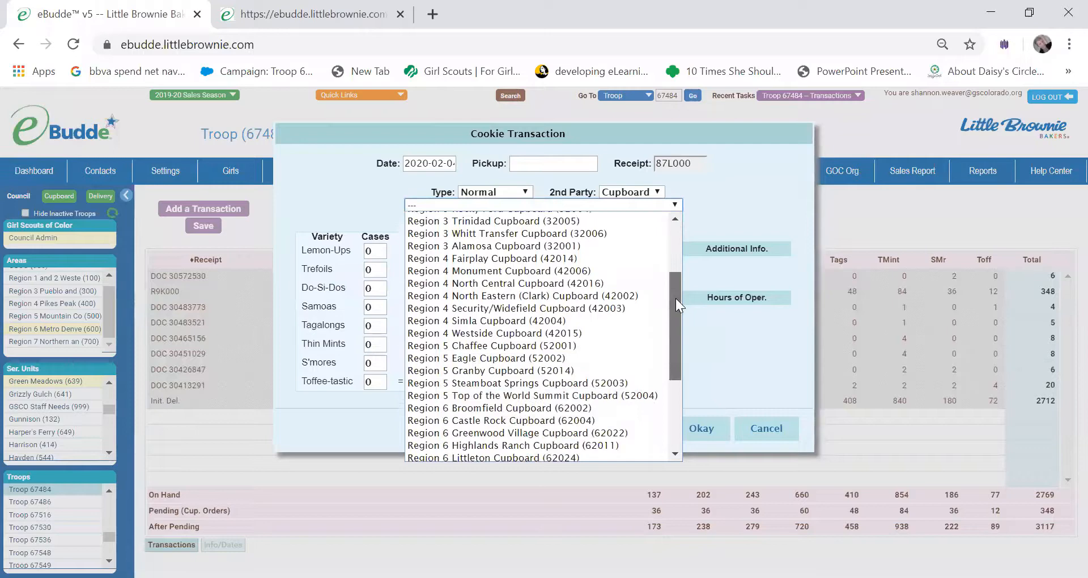
scroll("down", 3)
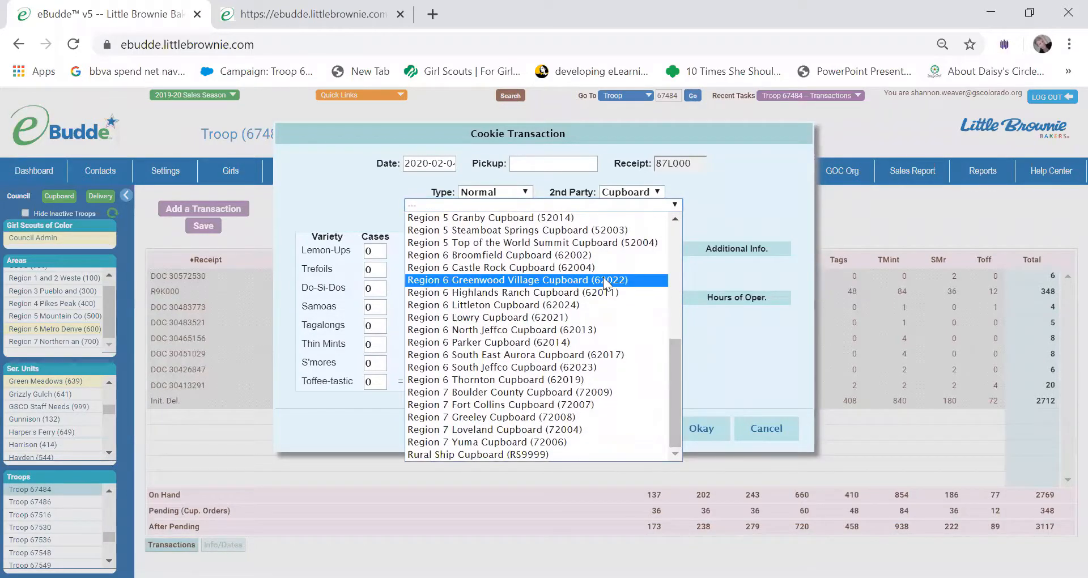
left_click(517, 280)
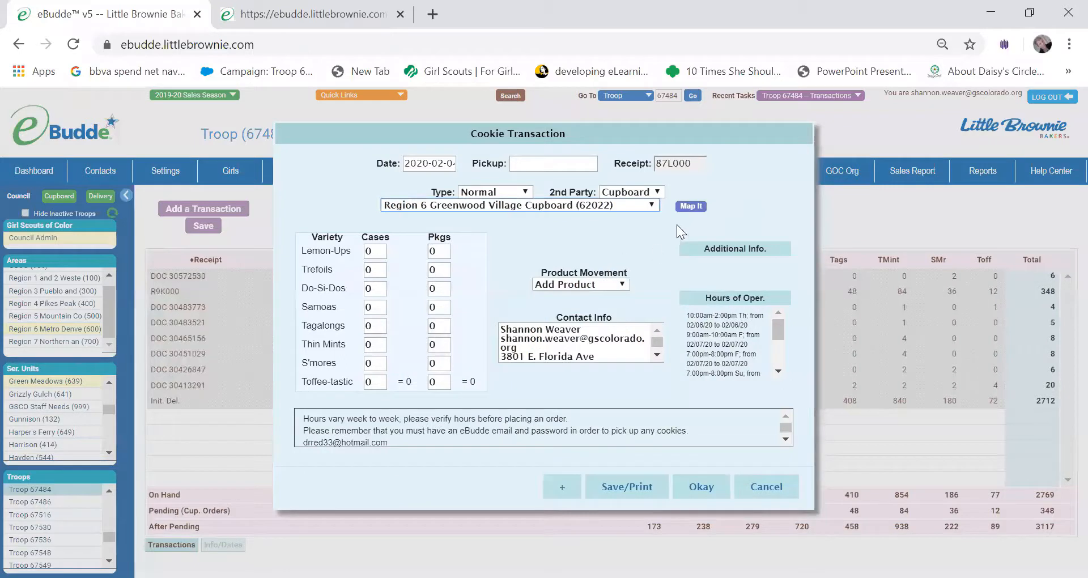
mouse_move(734, 216)
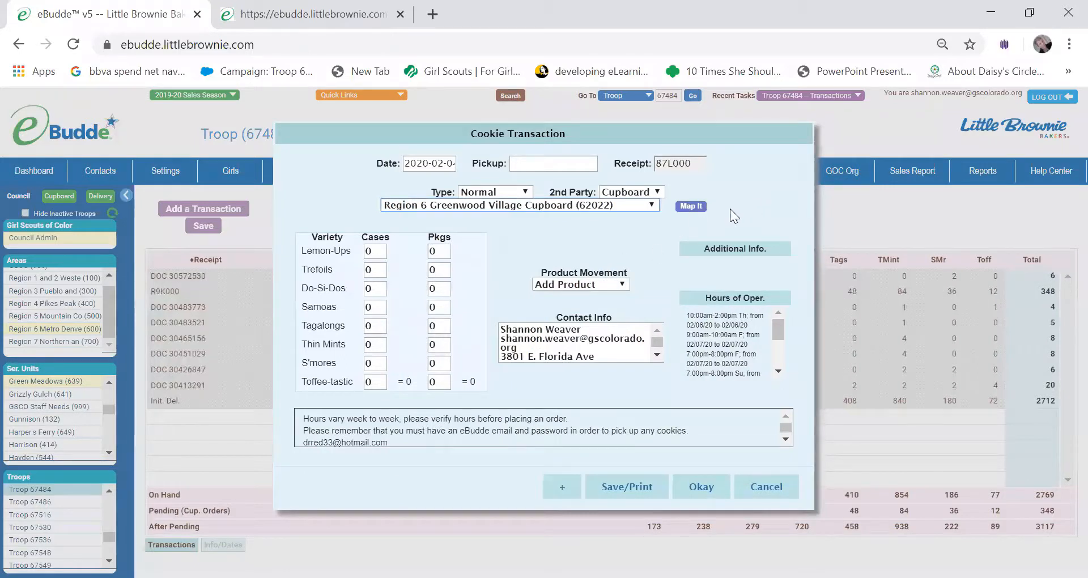
mouse_move(801, 387)
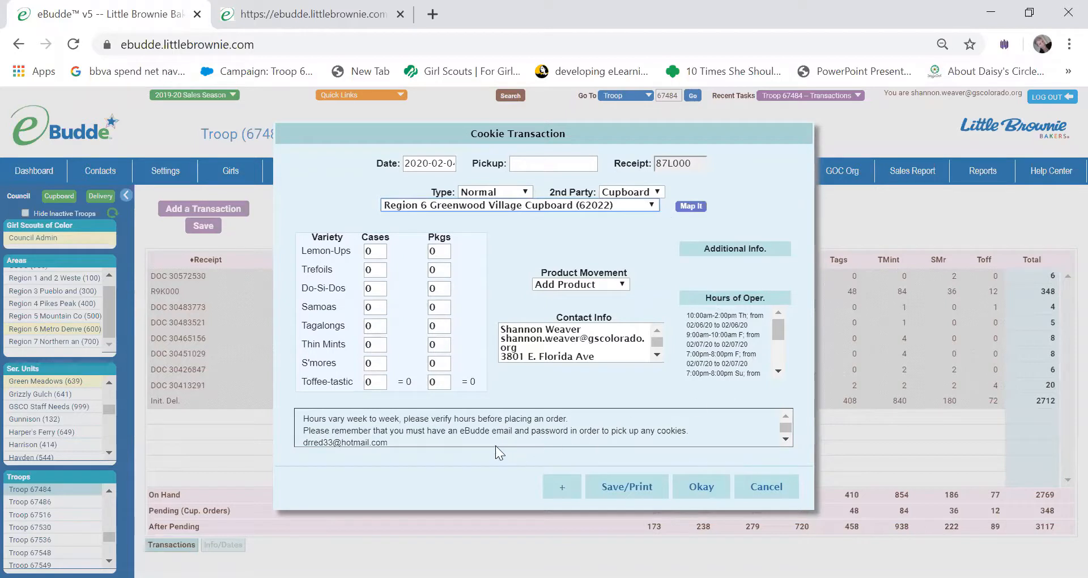
mouse_move(684, 425)
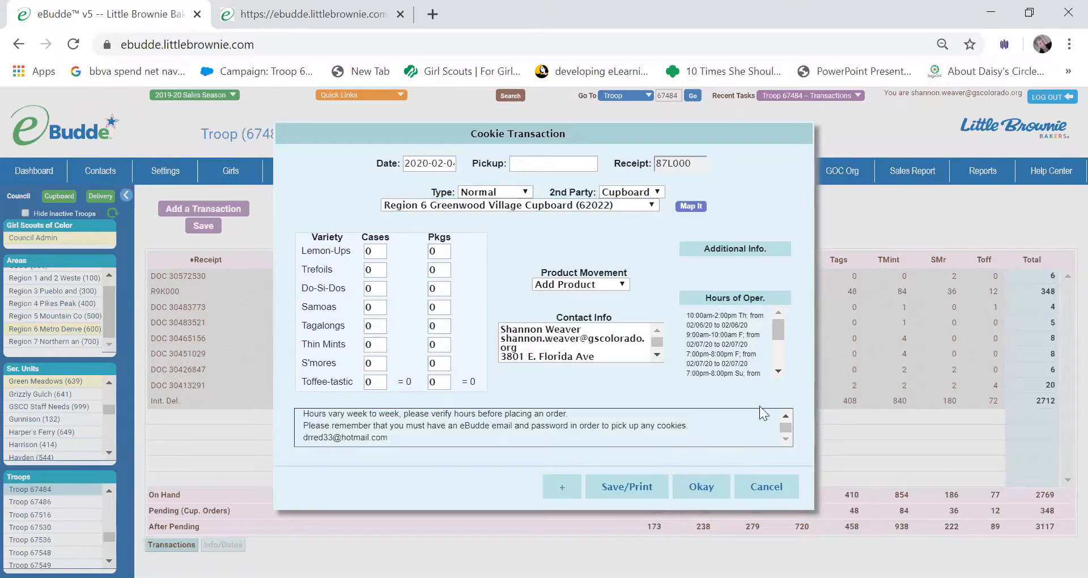
scroll("down", 3)
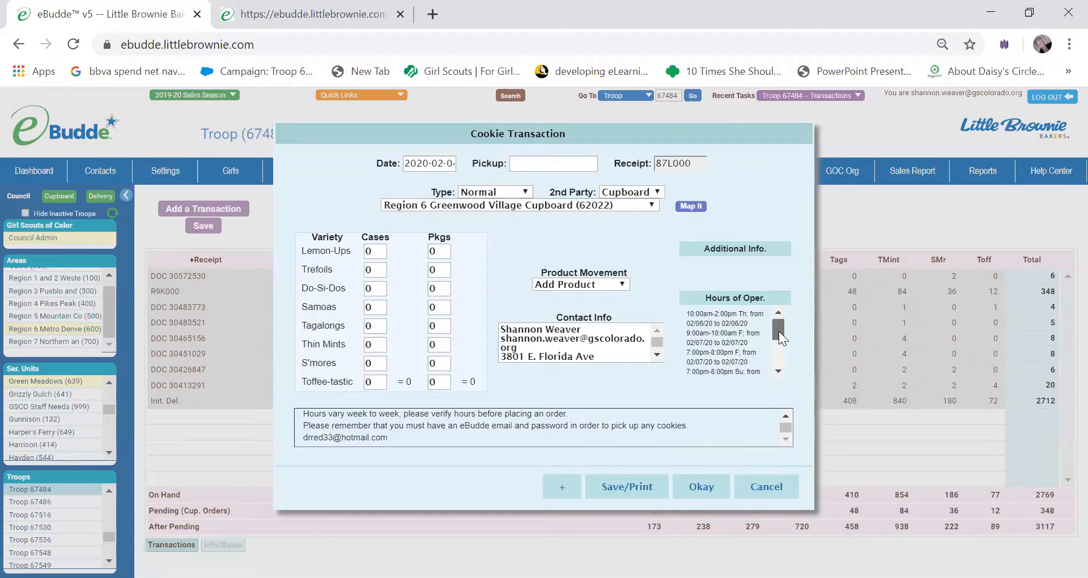
scroll("down", 3)
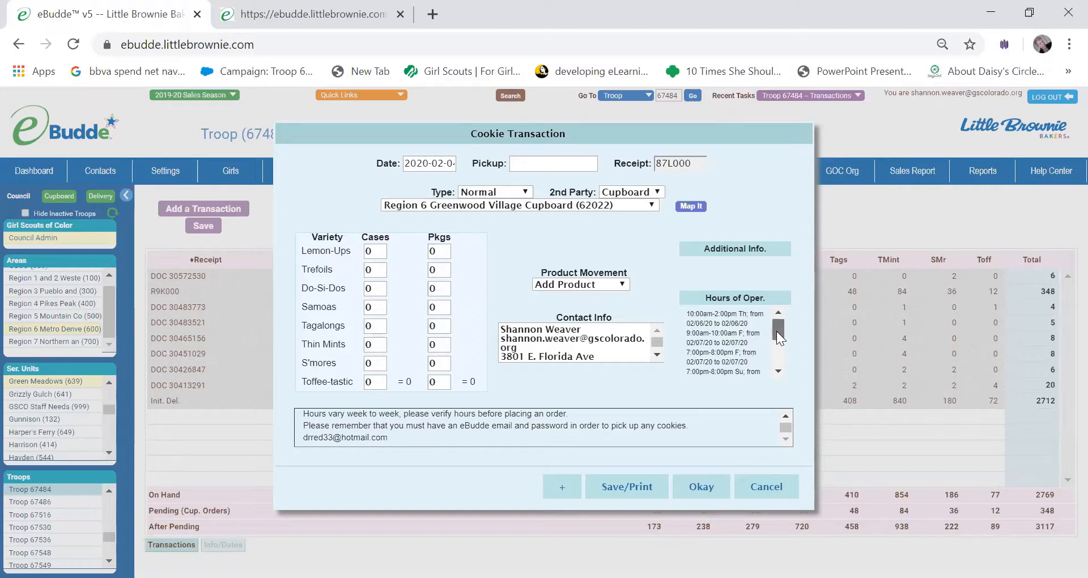
scroll("down", 3)
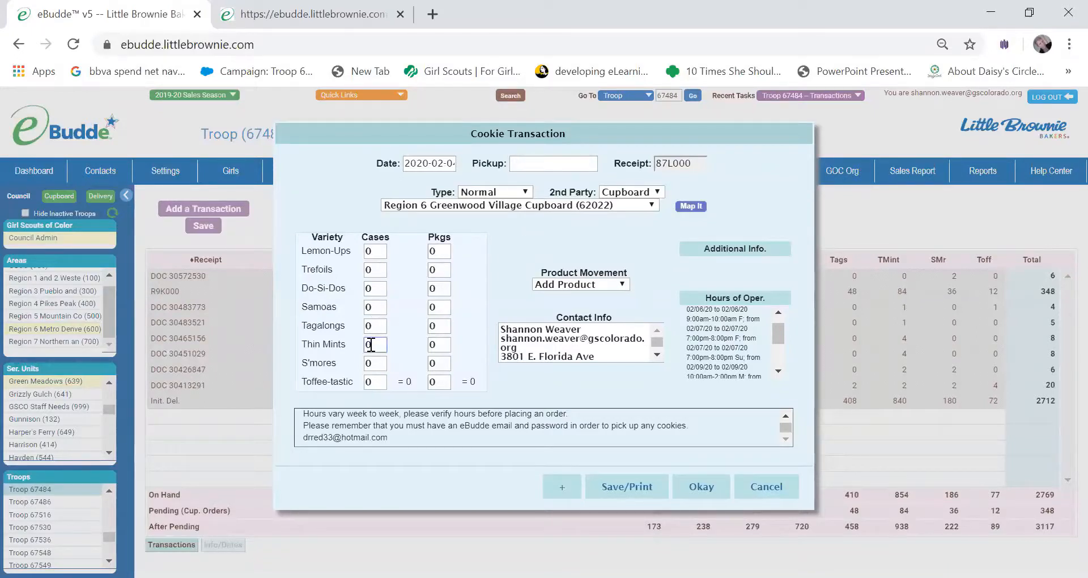
- Enter the remaining case quantity of 2 and move on to the Pickup date field
type("2")
left_click(438, 251)
type("6")
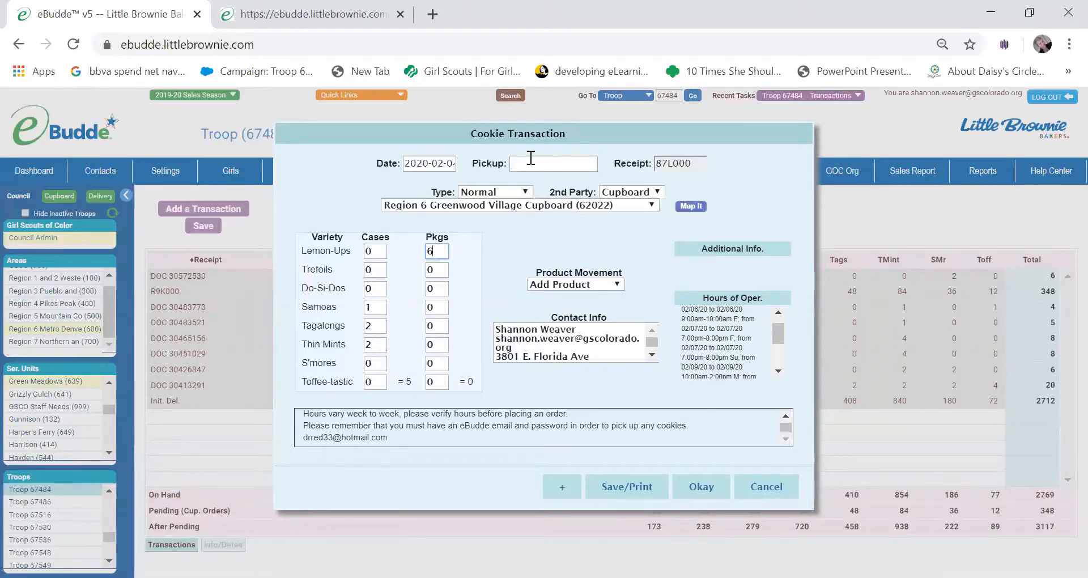
left_click(553, 163)
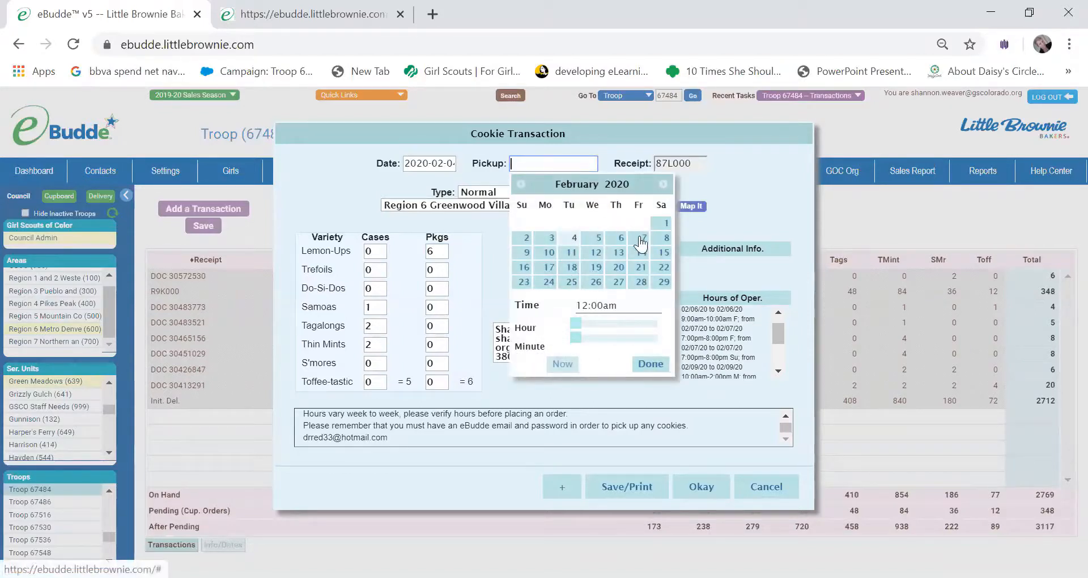
- Choose Friday, February 7, 2020 and slide the pickup hour to 7pm
left_click(639, 238)
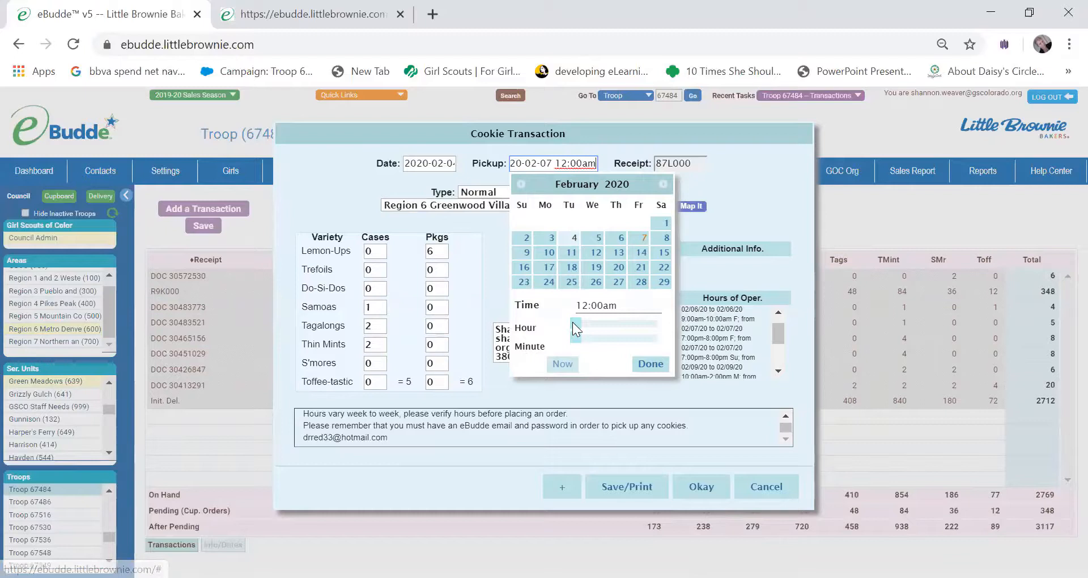
left_click_drag(572, 323, 605, 323)
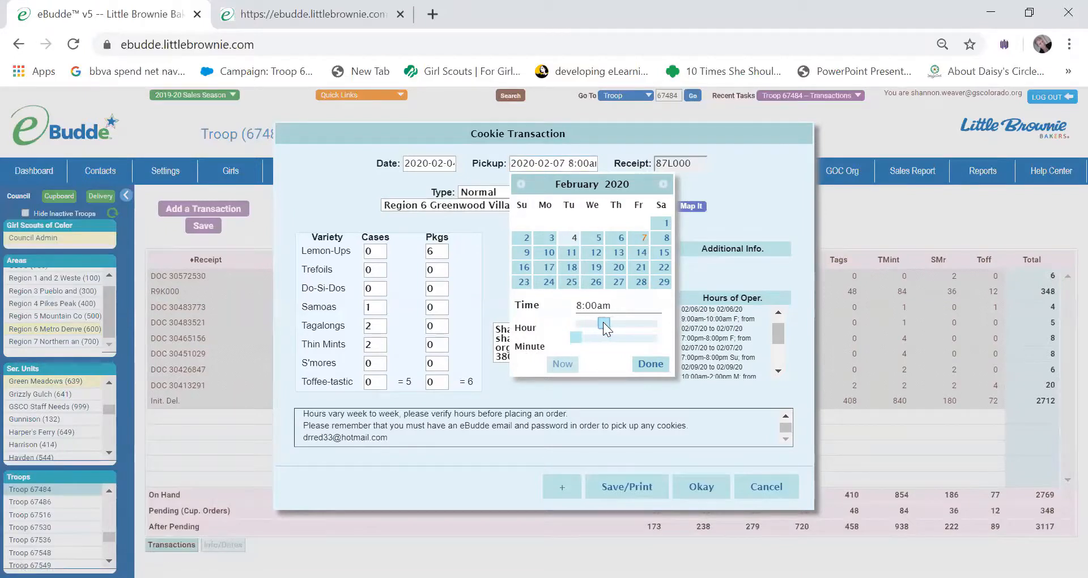
left_click_drag(600, 322, 627, 322)
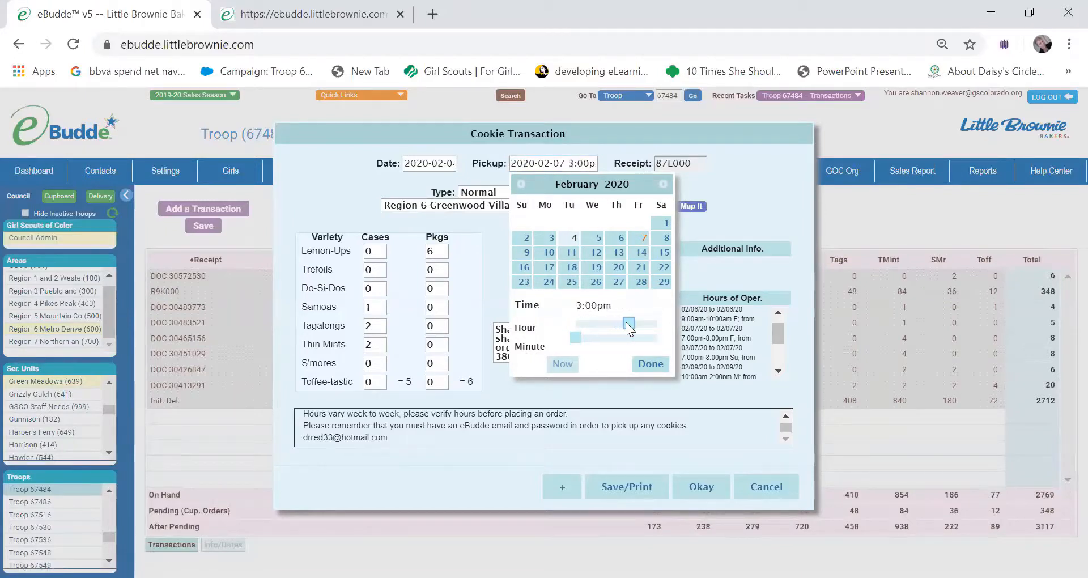
left_click_drag(625, 324, 642, 324)
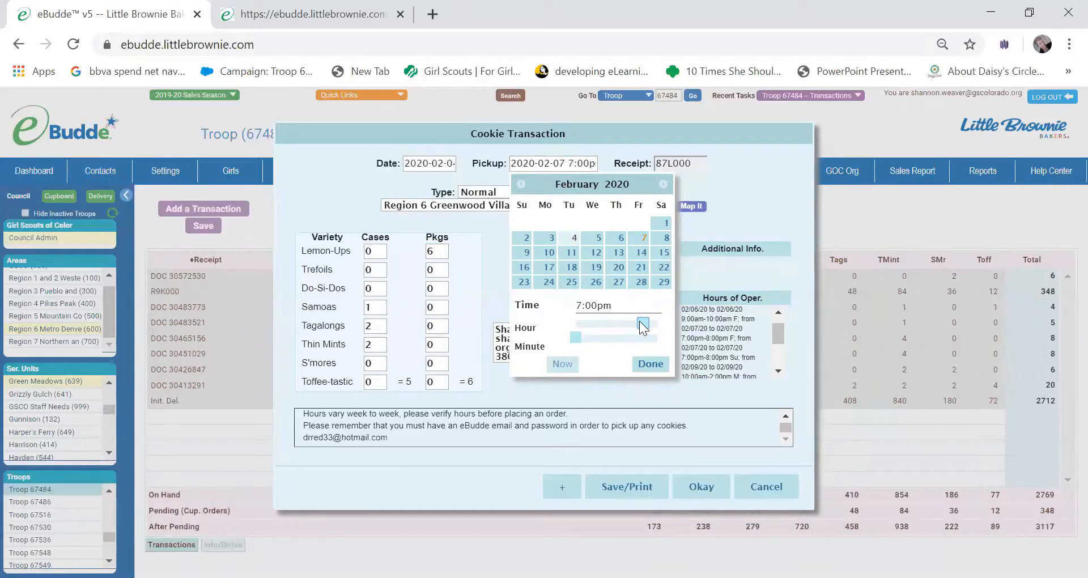
- Set the pickup minutes to 30 and confirm 7:30pm as the pickup time
left_click_drag(642, 338, 592, 338)
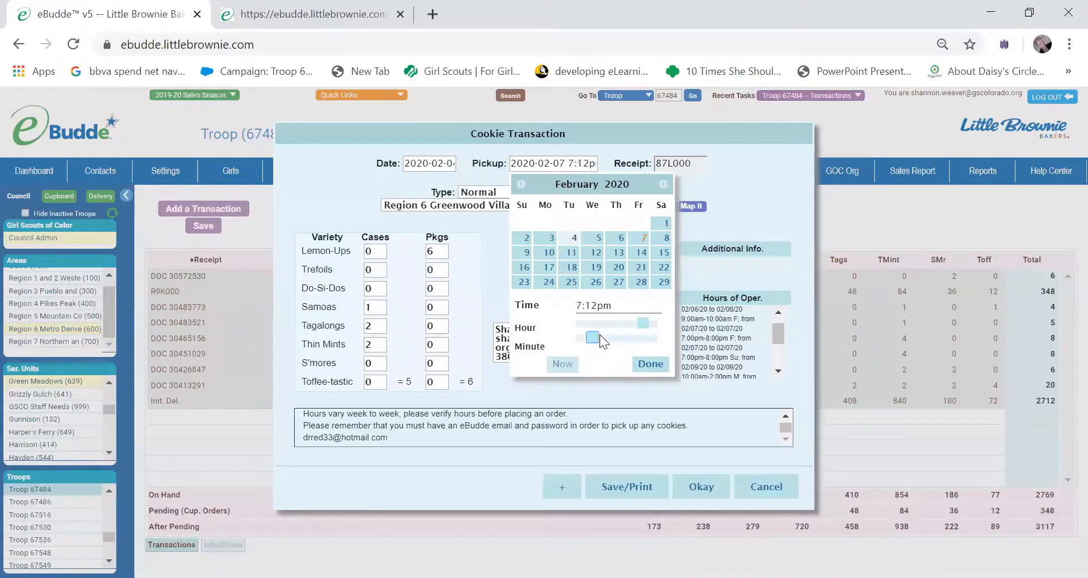
left_click_drag(592, 338, 619, 338)
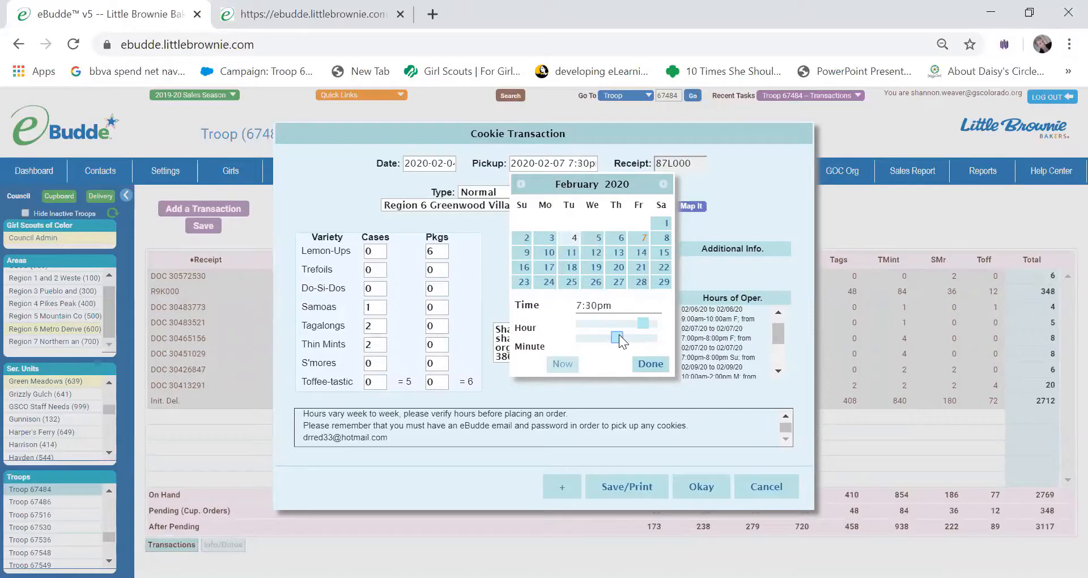
left_click(648, 364)
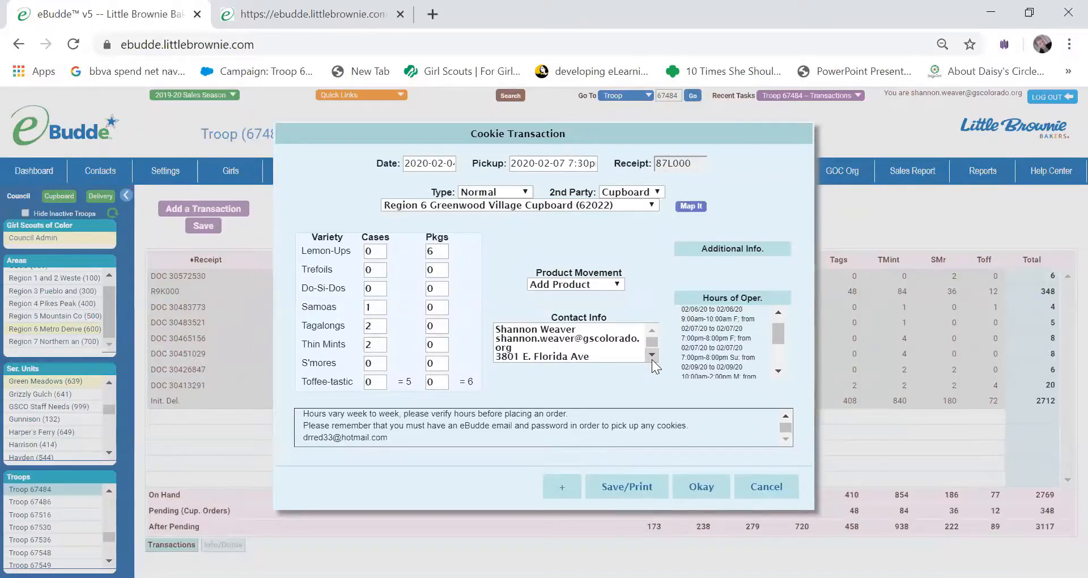
mouse_move(653, 394)
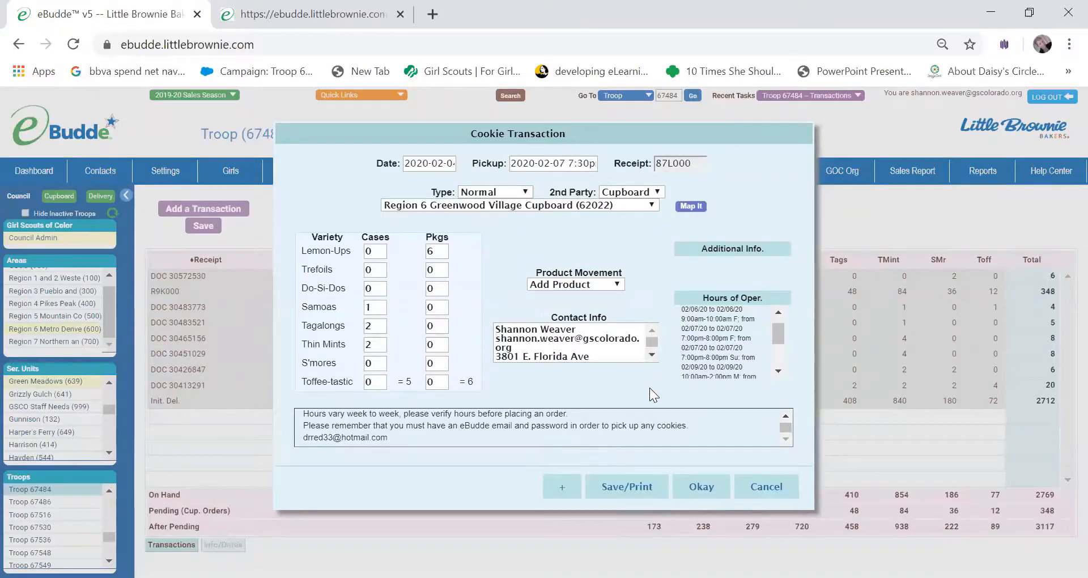
mouse_move(628, 493)
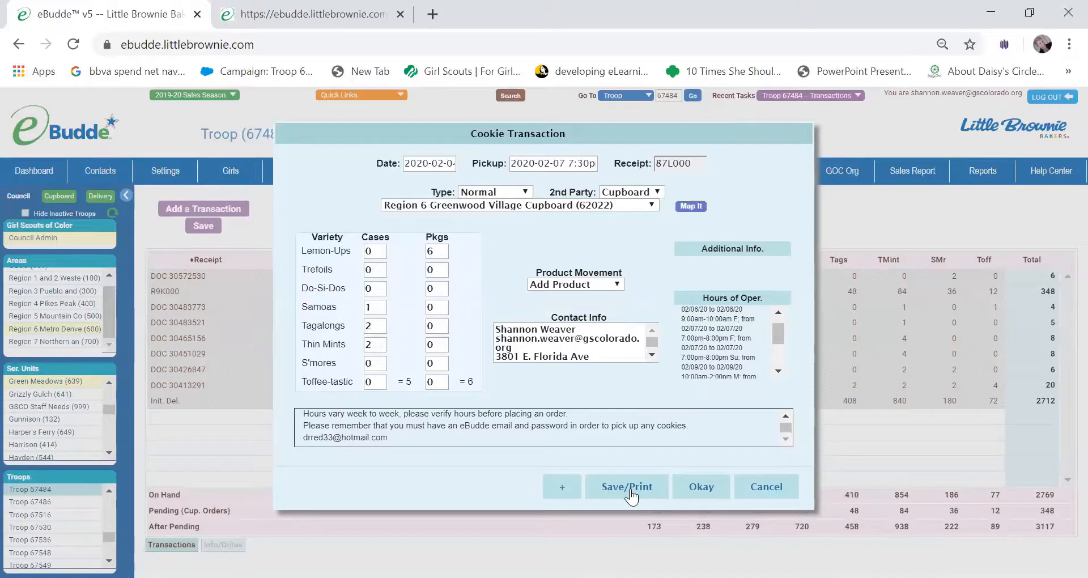